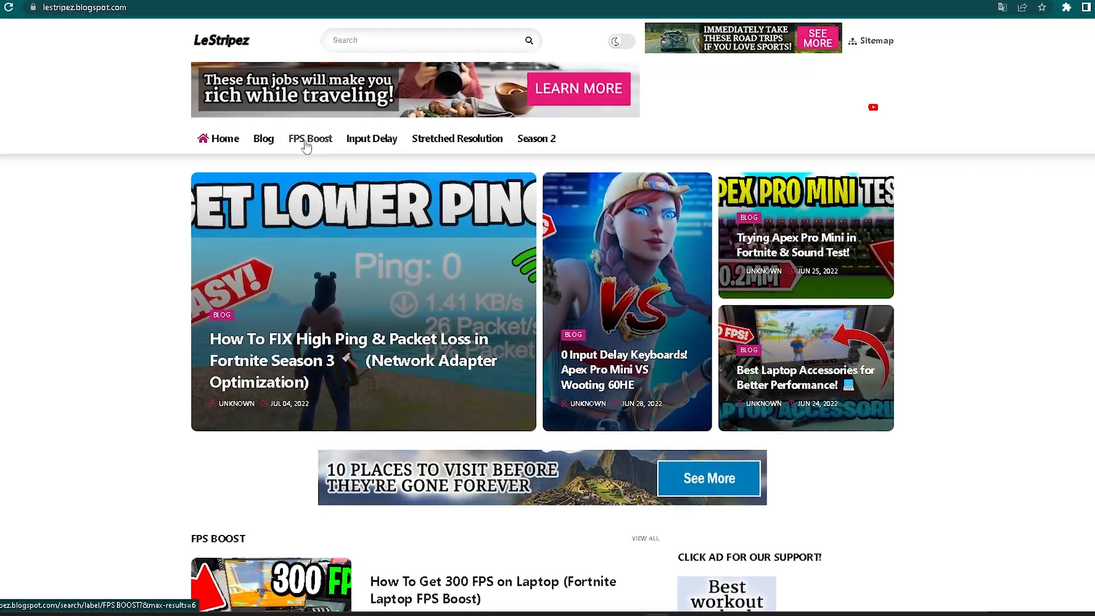
Browse the FPS Boost posts to the 'How To Get 300 FPS on Laptop' guide
{"action": "left_click", "coordinate": [310, 138]}
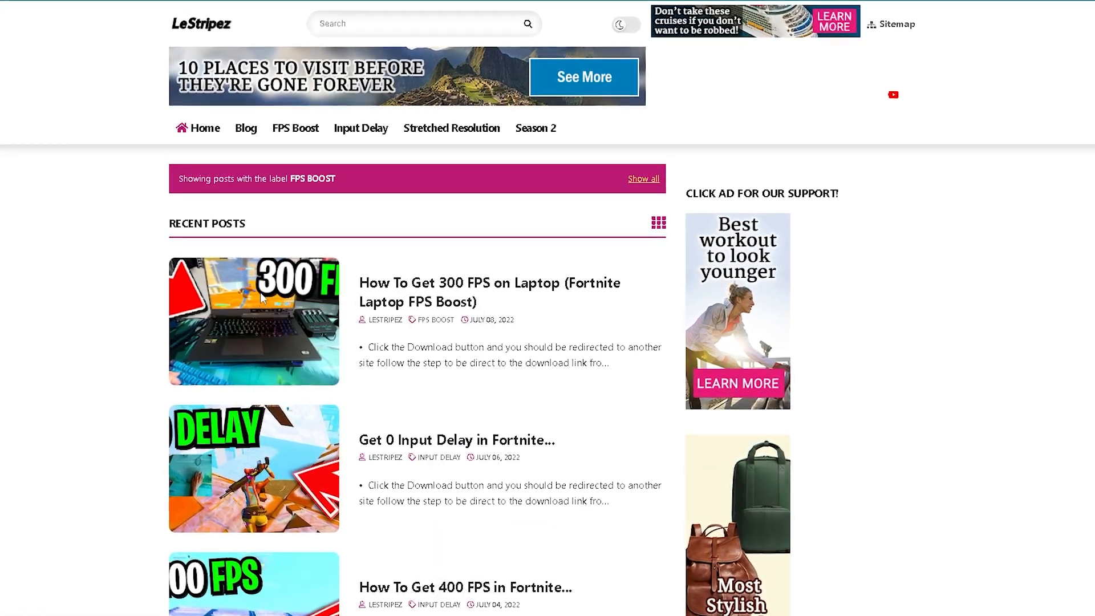
{"action": "left_click", "coordinate": [489, 292]}
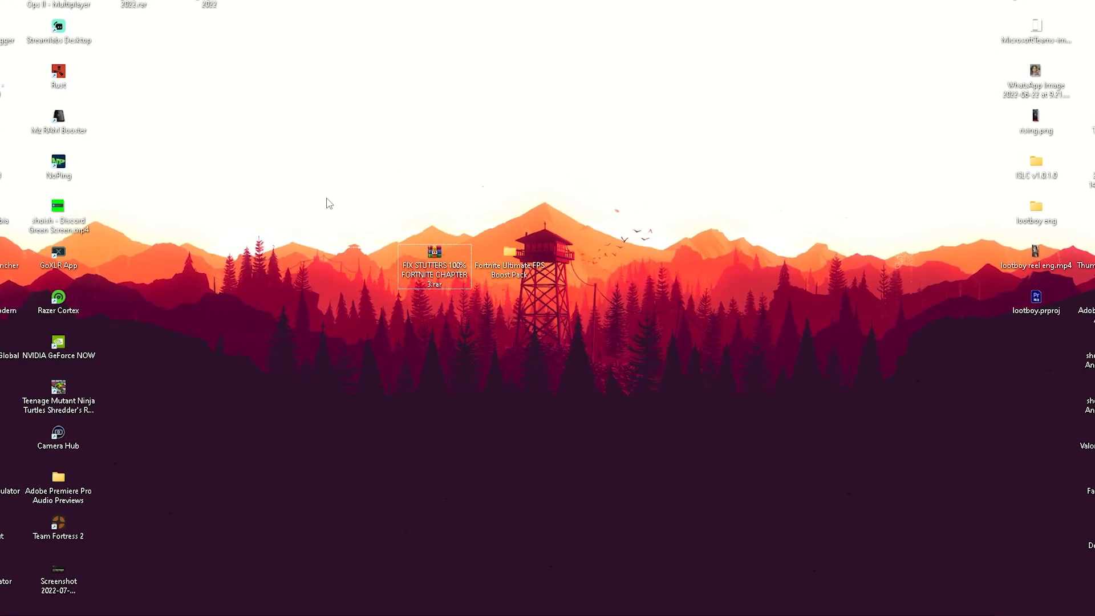
Enter the Fortnite Ultimate FPS Boost Pack folder and bring up its GameUserSettings.ini
{"action": "right_click", "coordinate": [434, 266]}
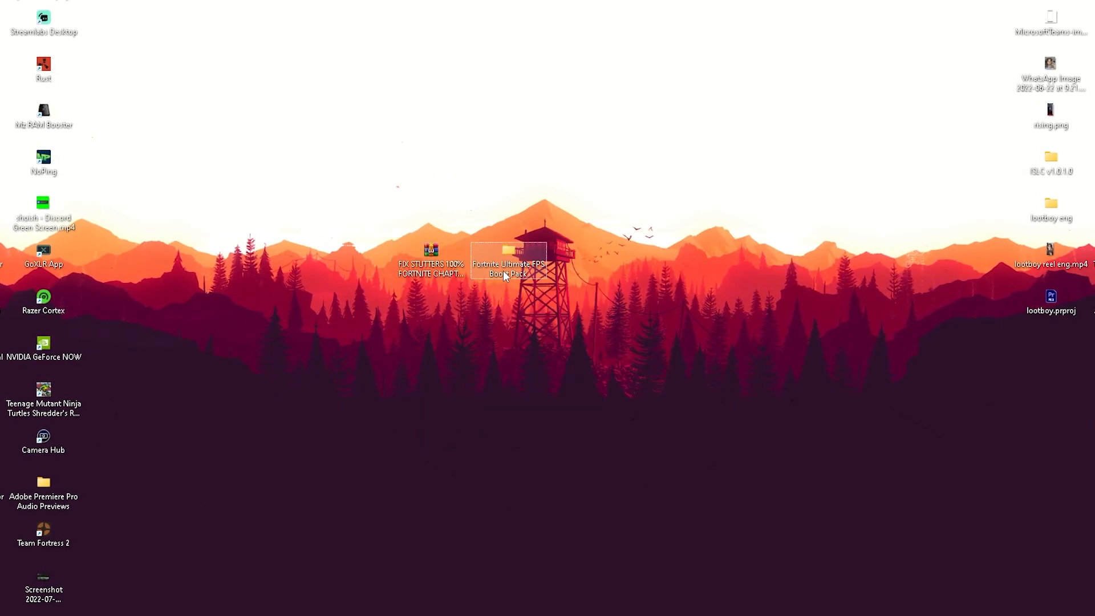
{"action": "double_click", "coordinate": [509, 259]}
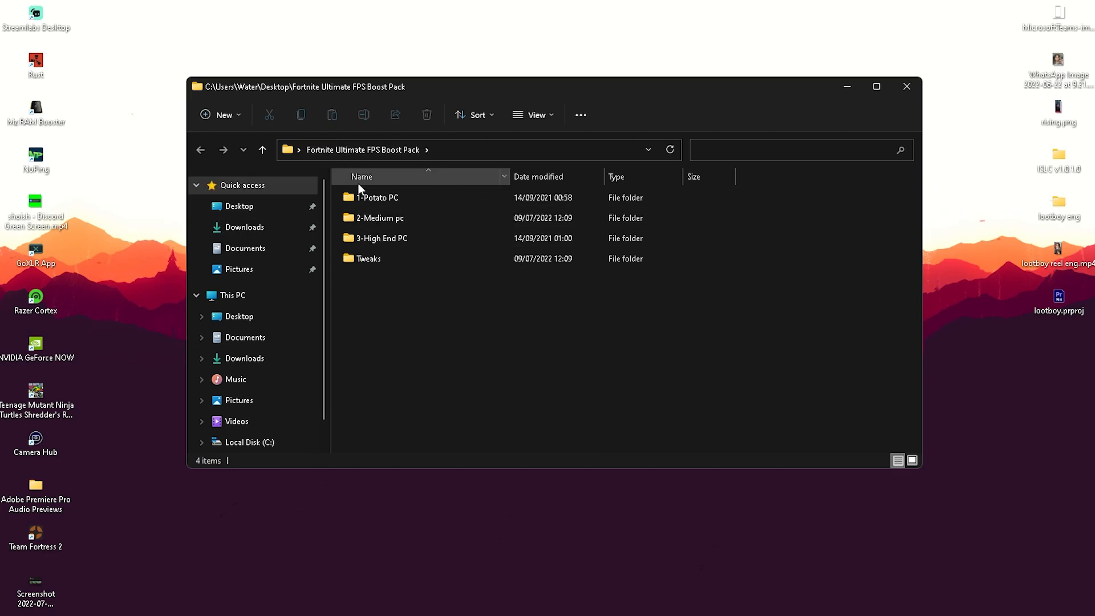
{"action": "left_click", "coordinate": [378, 216]}
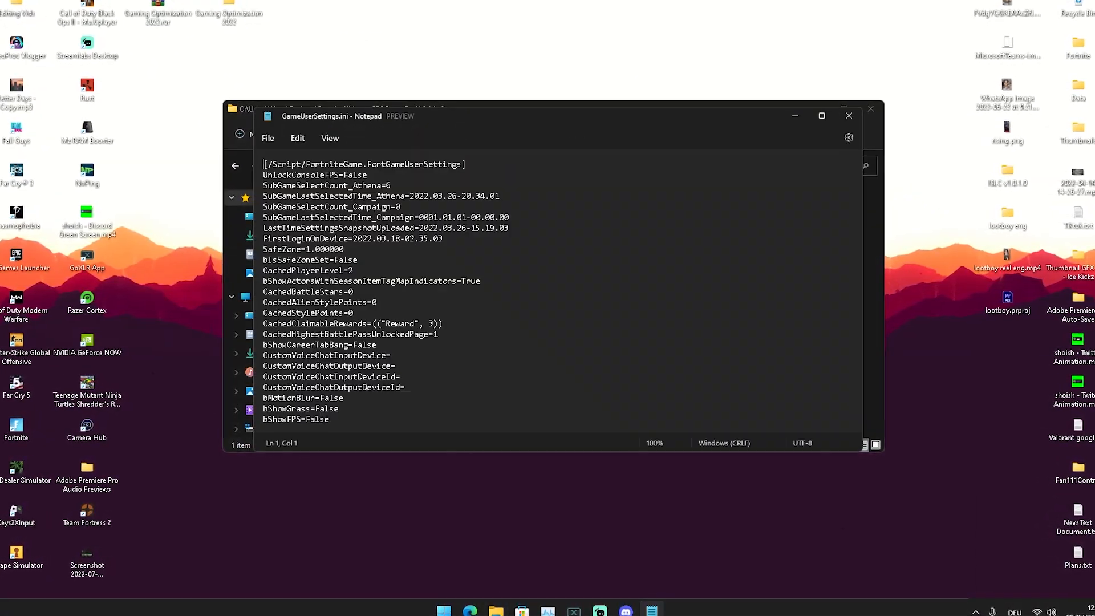
Scroll through the optimized GameUserSettings.ini contents in Notepad, then close it
{"action": "scroll", "scroll_direction": "down", "scroll_amount": 3}
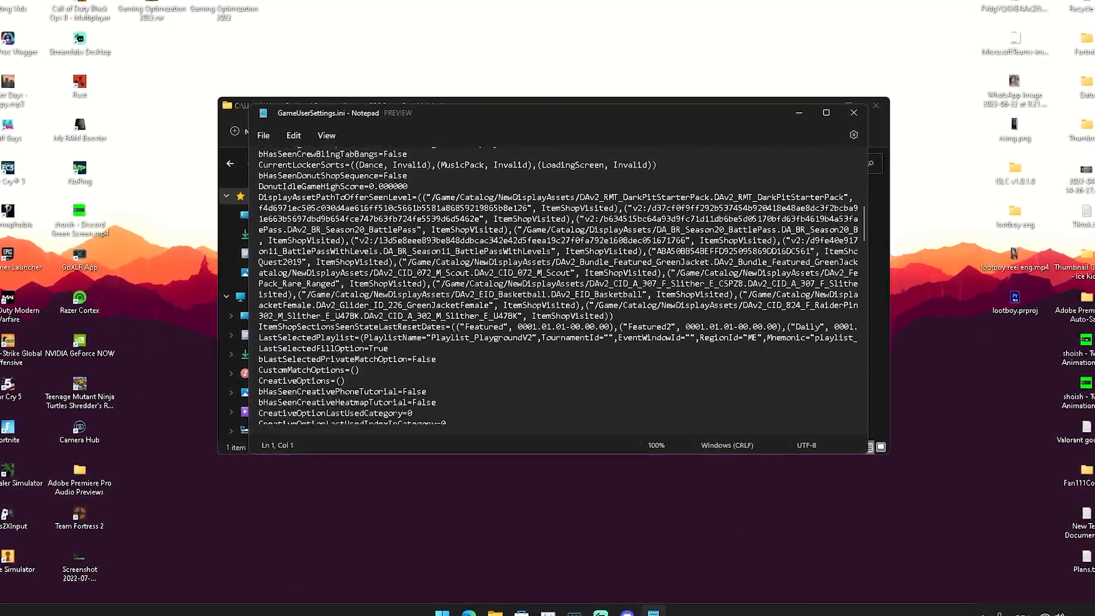
{"action": "scroll", "scroll_direction": "down", "scroll_amount": 3}
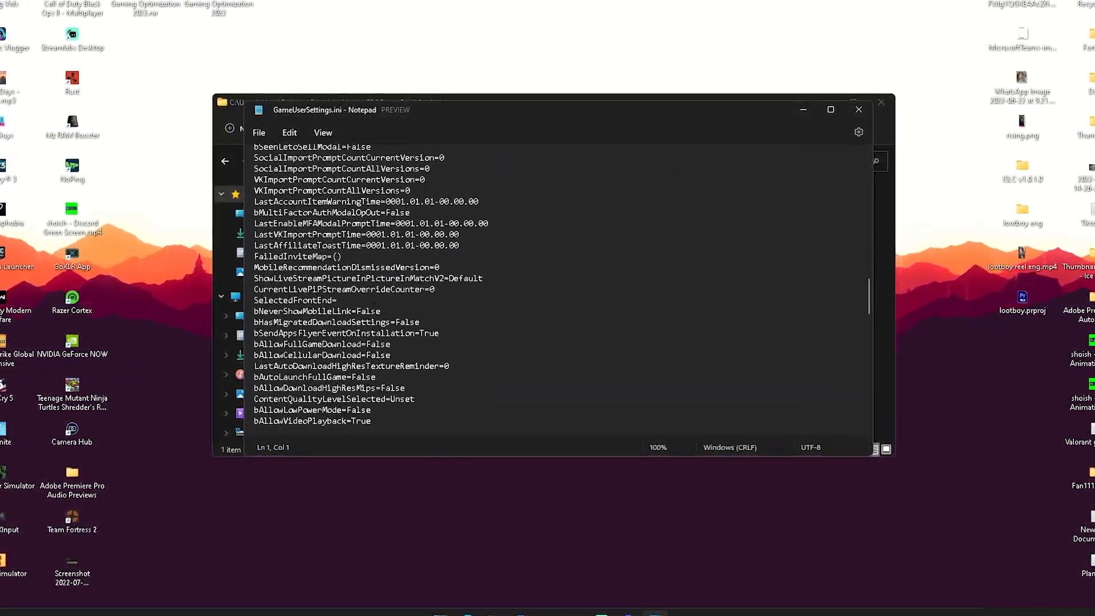
{"action": "scroll", "scroll_direction": "down", "scroll_amount": 3}
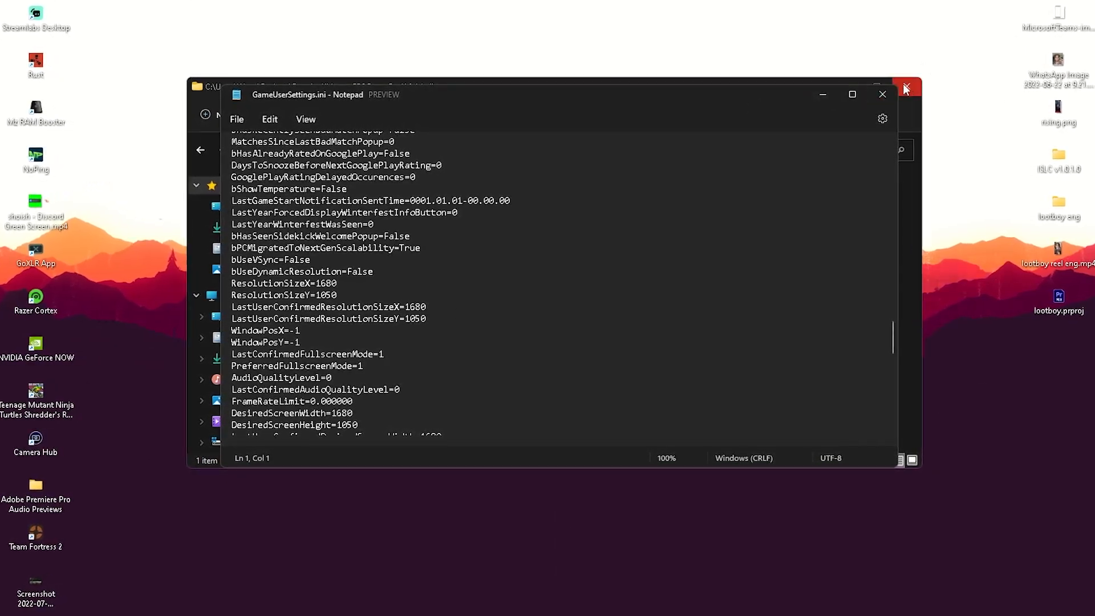
{"action": "left_click", "coordinate": [905, 86]}
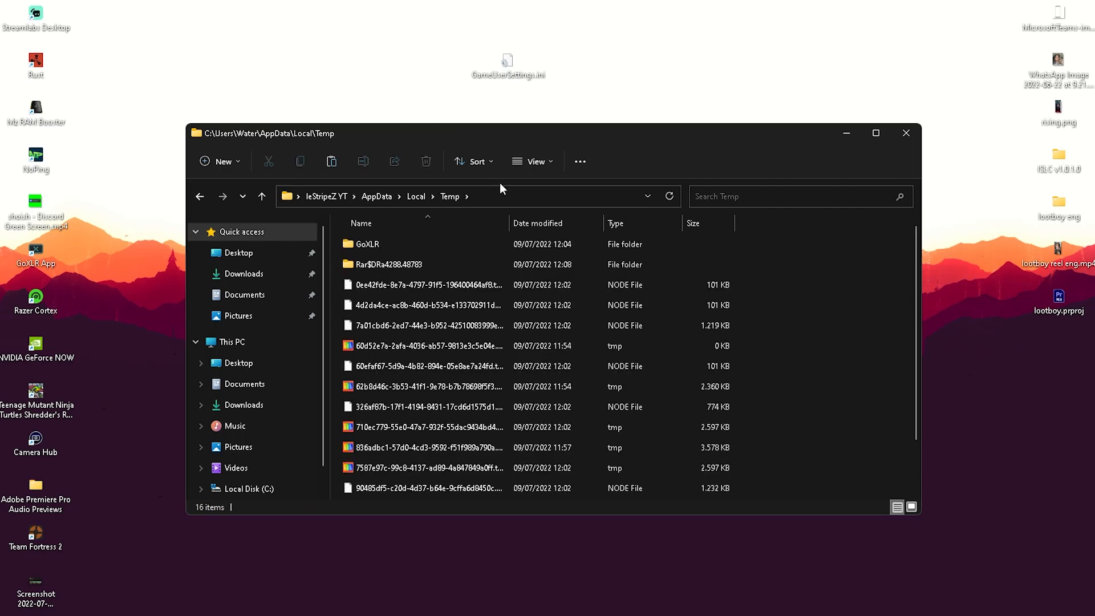
Mark the replaced GameUserSettings.ini in FortniteGame\Saved config as Read-only and apply
{"action": "left_click", "coordinate": [262, 196]}
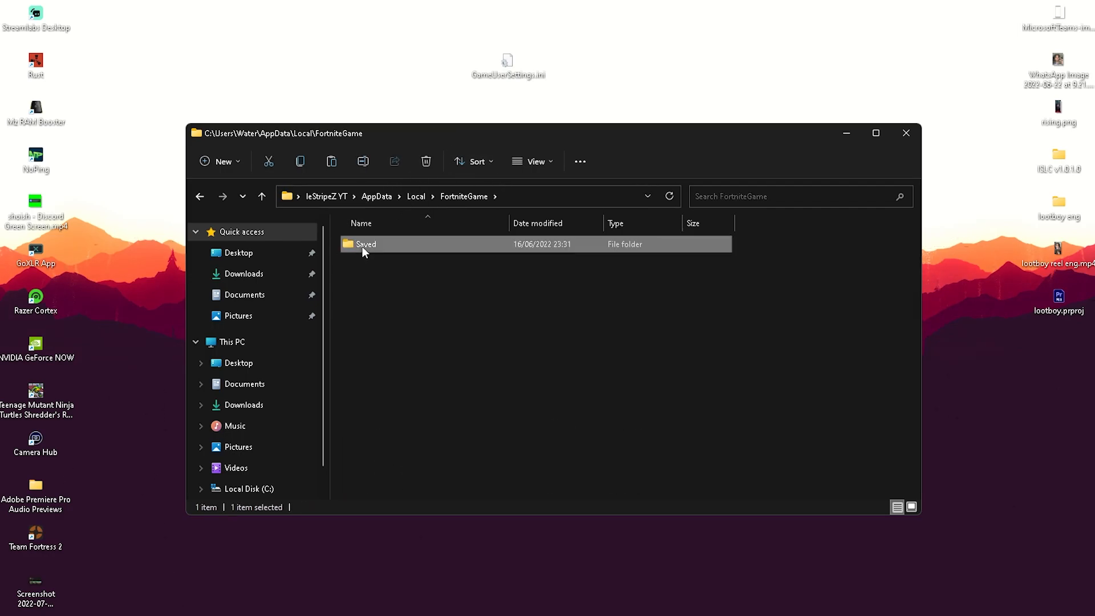
{"action": "double_click", "coordinate": [365, 245]}
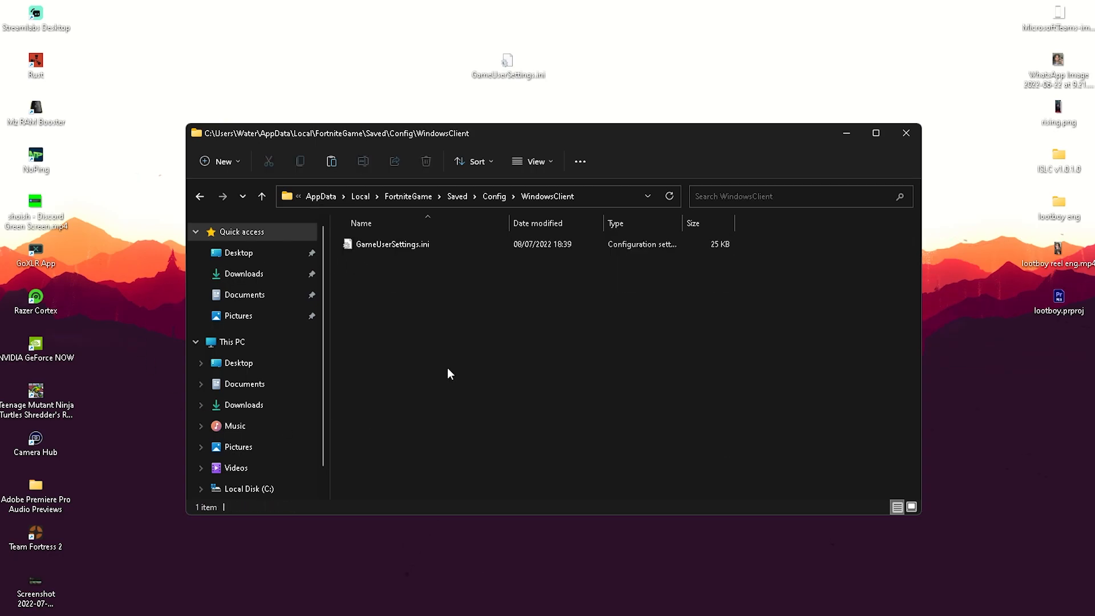
{"action": "right_click", "coordinate": [393, 244]}
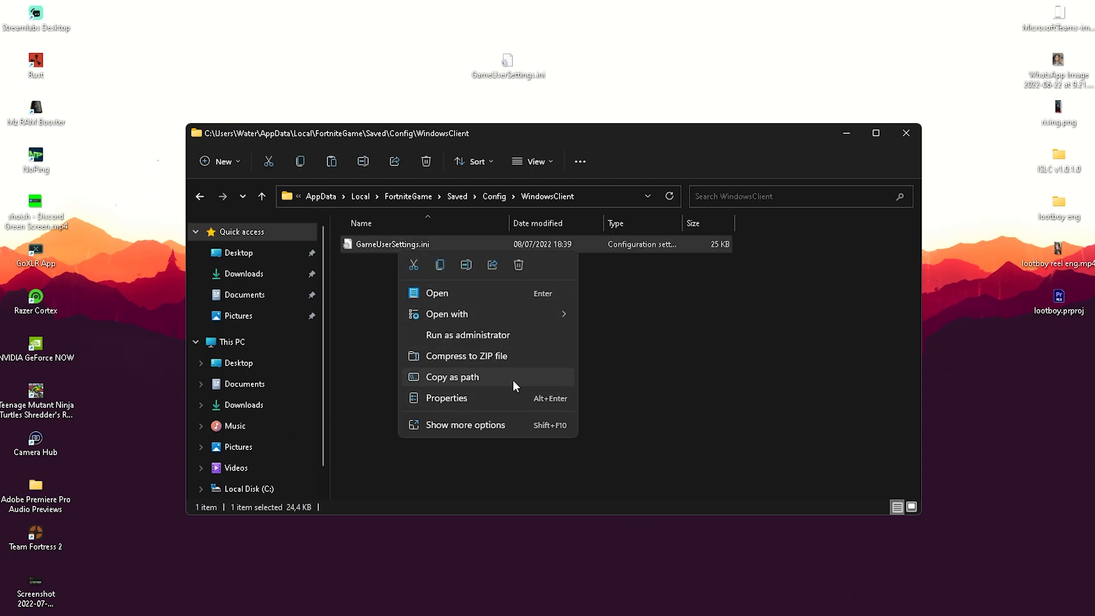
{"action": "left_click", "coordinate": [465, 424]}
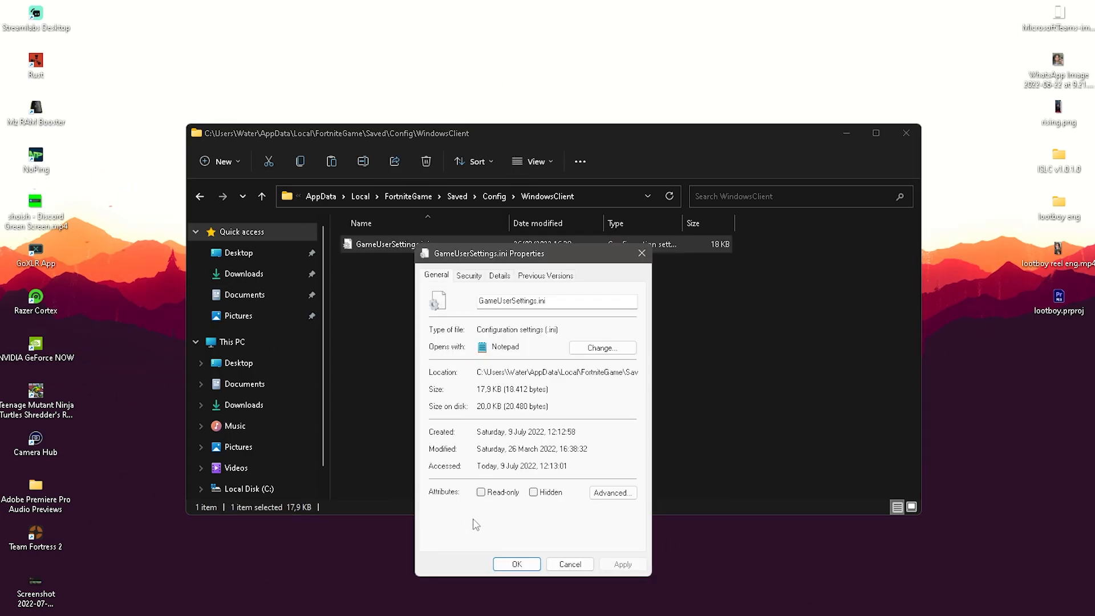
{"action": "left_click", "coordinate": [480, 492]}
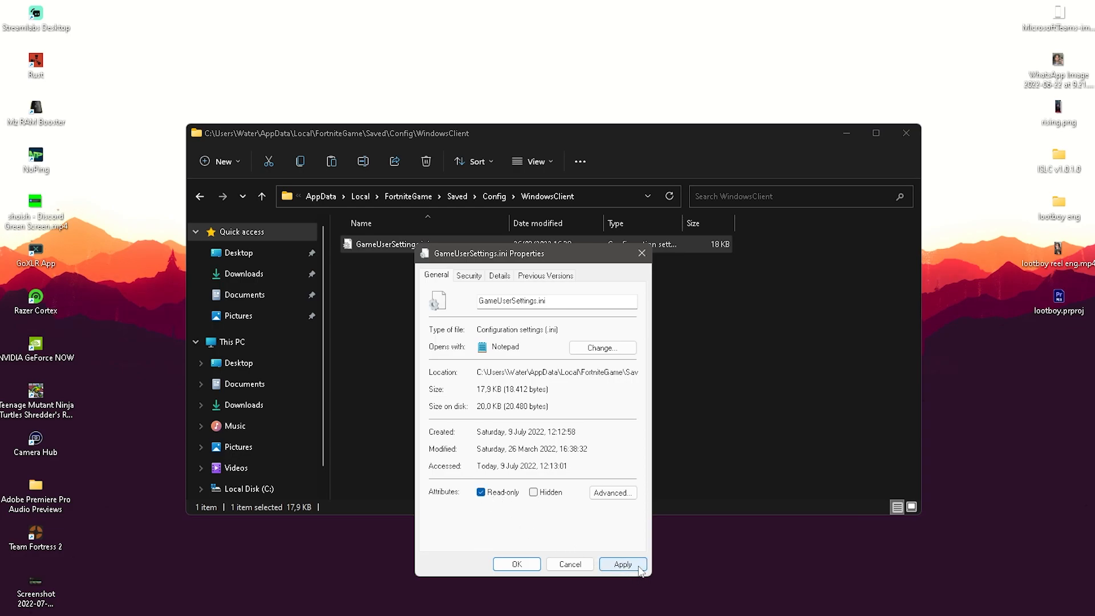
{"action": "left_click", "coordinate": [515, 564]}
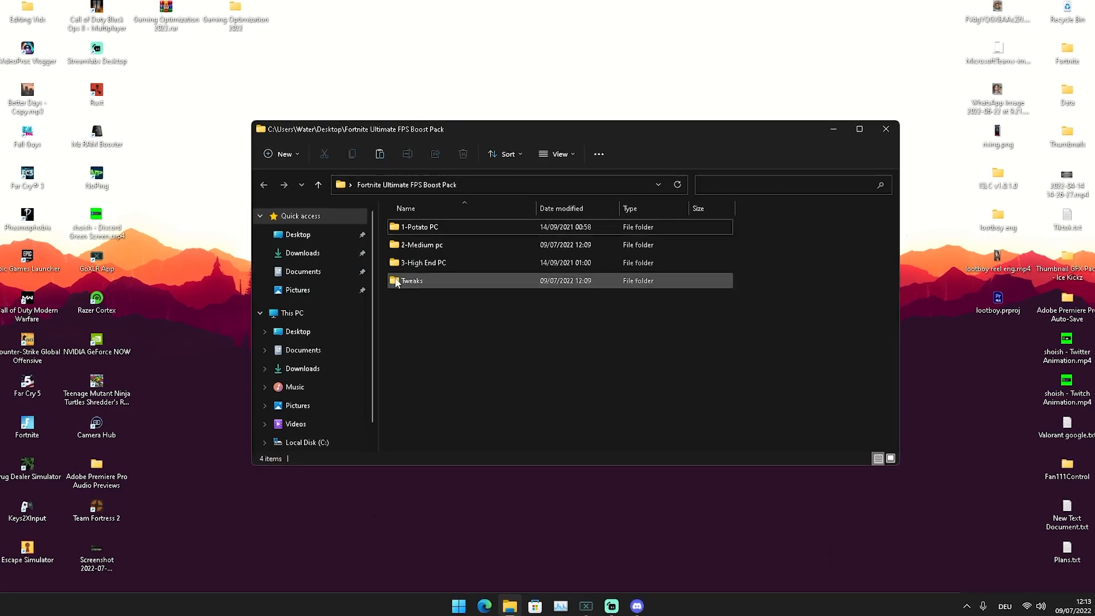
Merge Power Tweaks.reg from the Tweaks folder into the registry, confirming the warning
{"action": "double_click", "coordinate": [412, 281]}
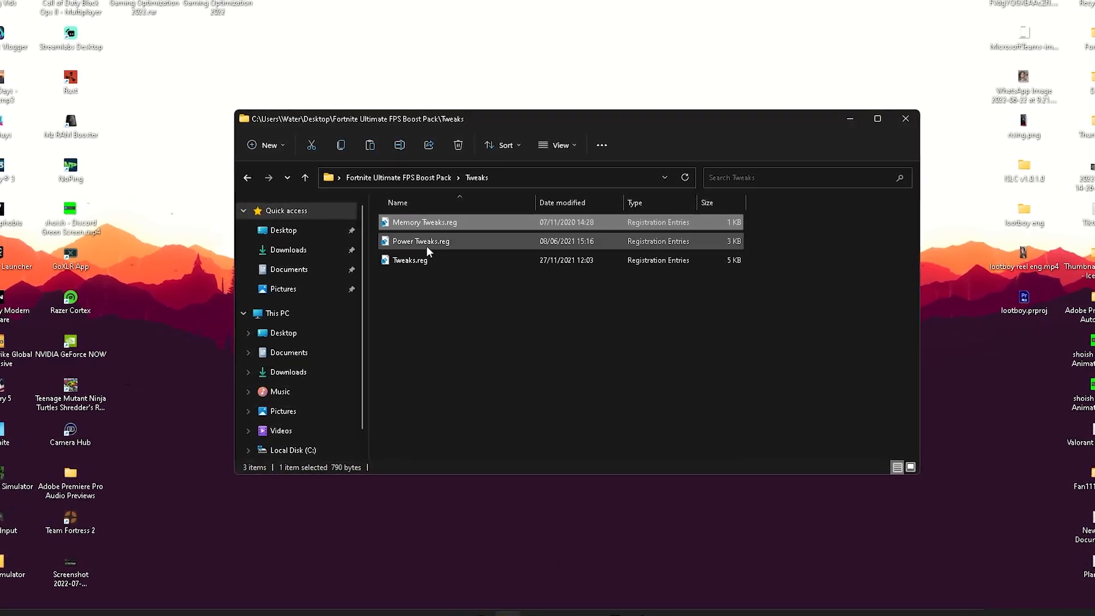
{"action": "double_click", "coordinate": [421, 241]}
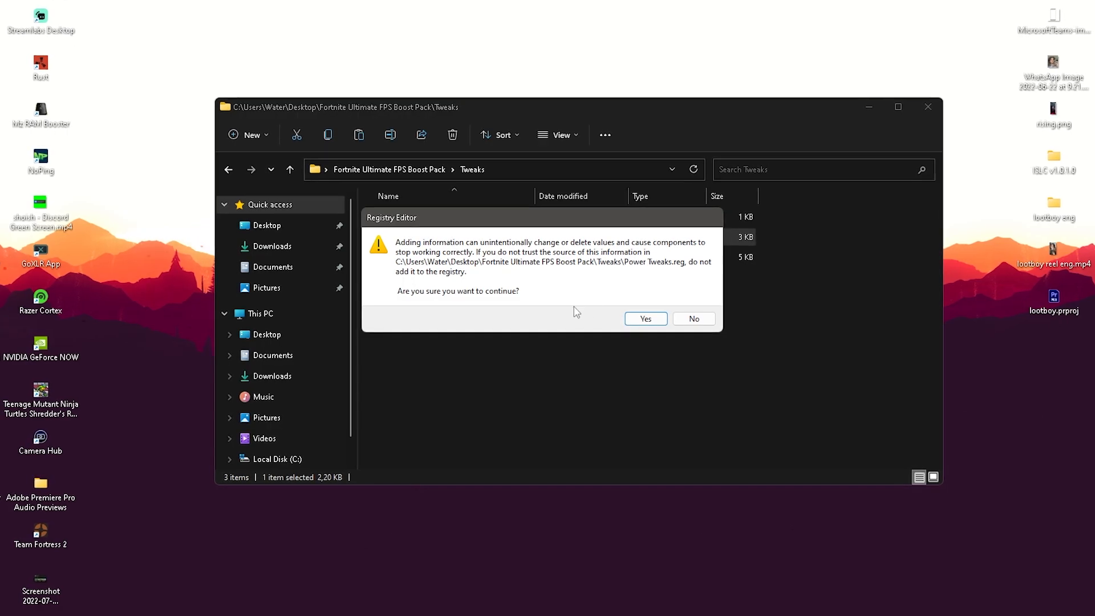
{"action": "left_click", "coordinate": [644, 319]}
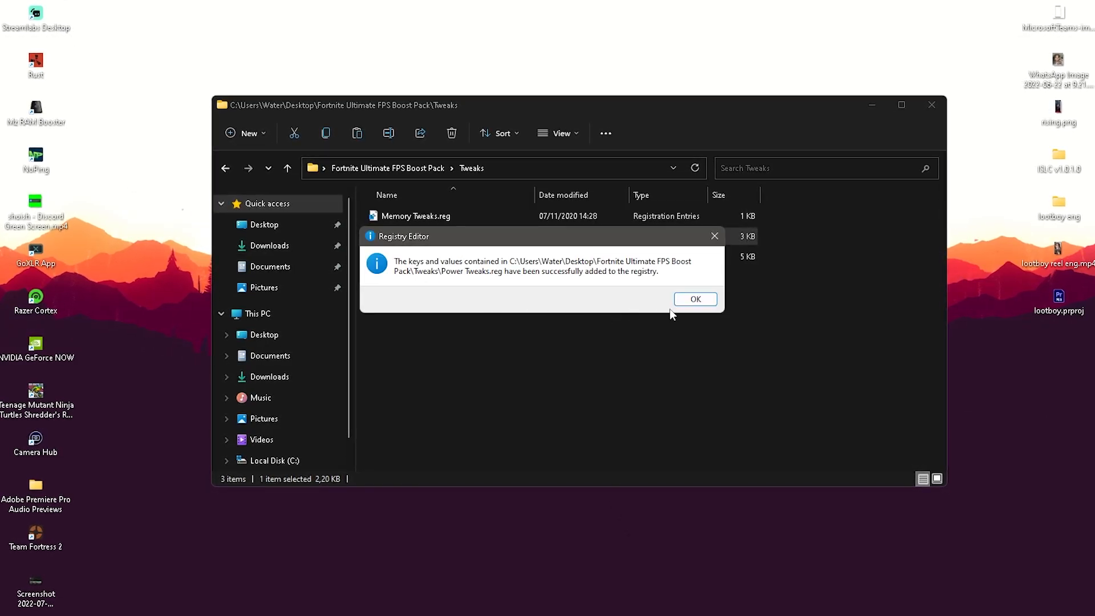
{"action": "left_click", "coordinate": [695, 299]}
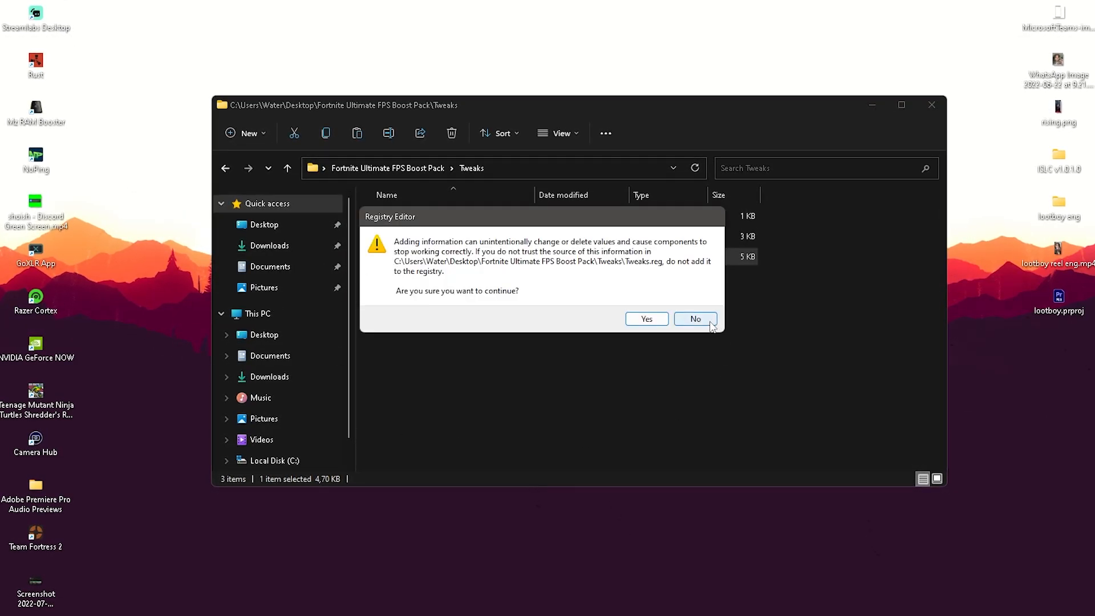
Merge Tweaks.reg into the registry and return to the boost pack folder
{"action": "left_click", "coordinate": [645, 319]}
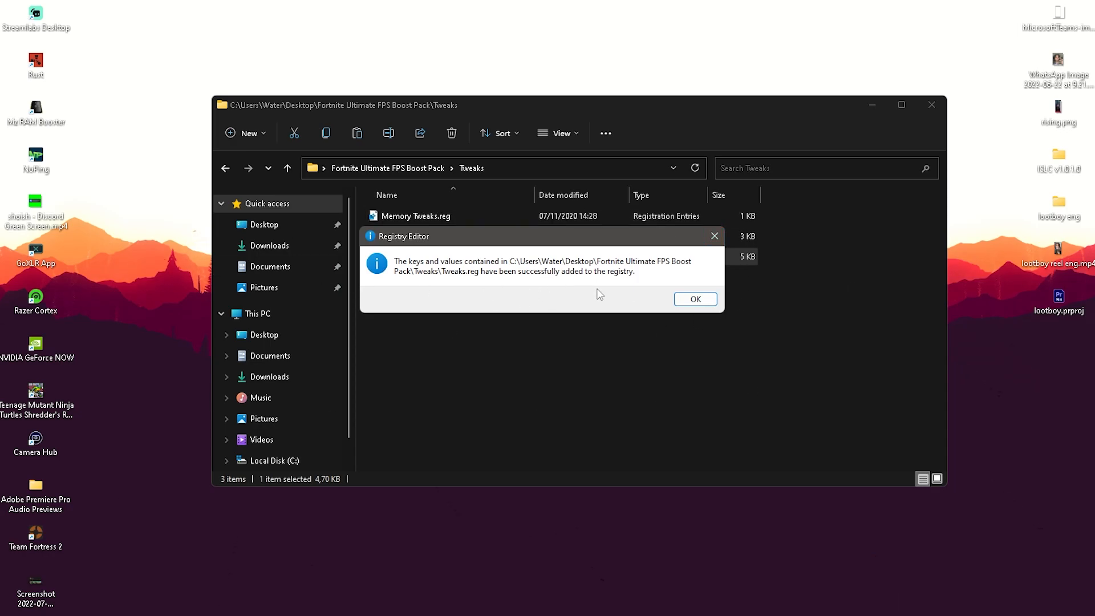
{"action": "left_click", "coordinate": [695, 299]}
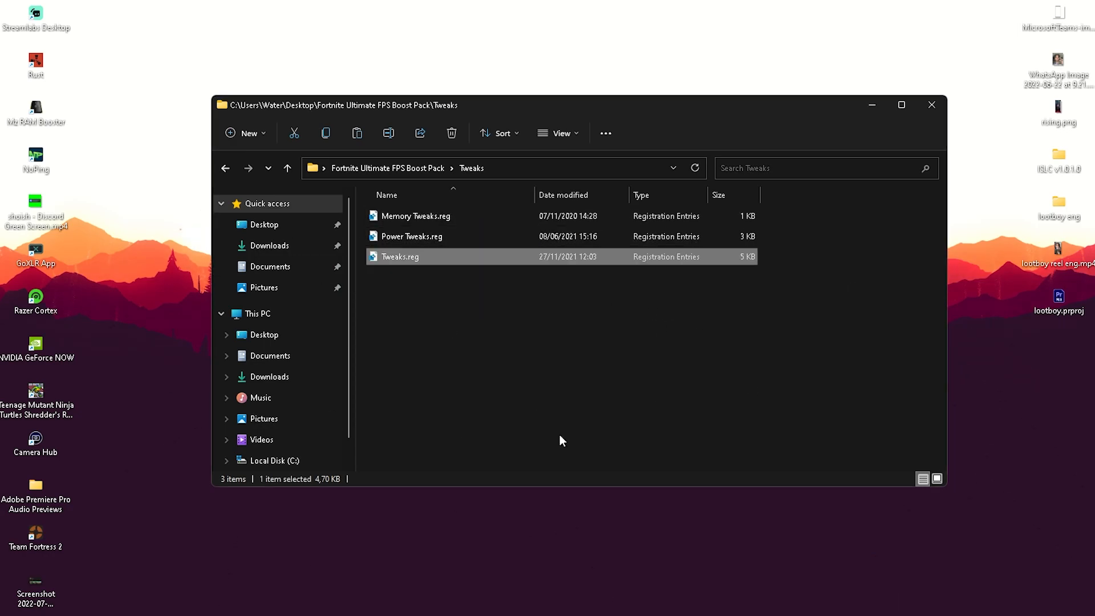
{"action": "left_click", "coordinate": [287, 168]}
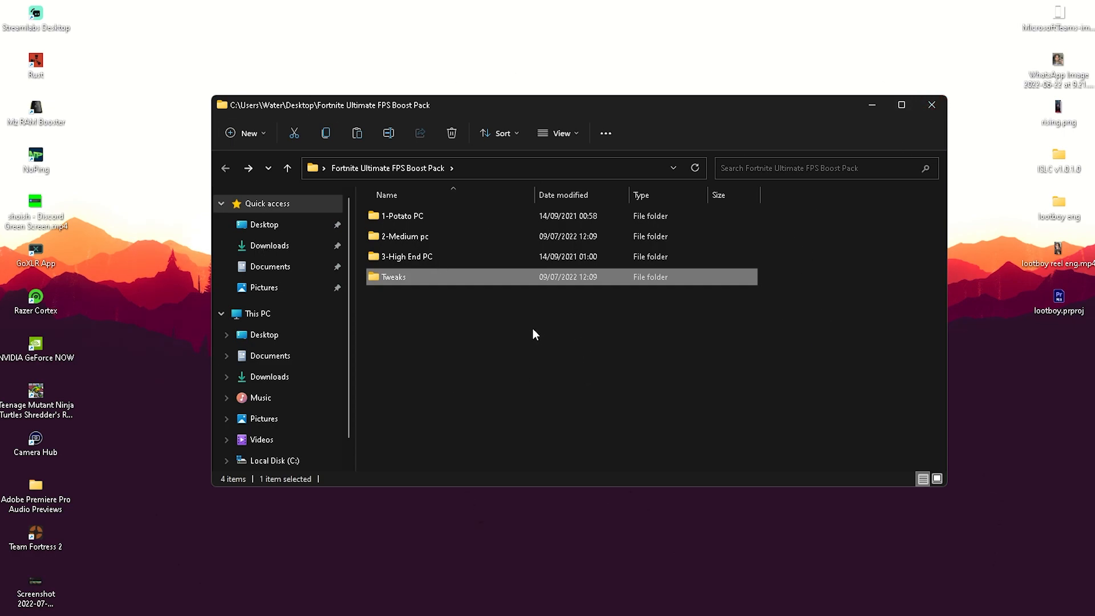
{"action": "mouse_move", "coordinate": [571, 414]}
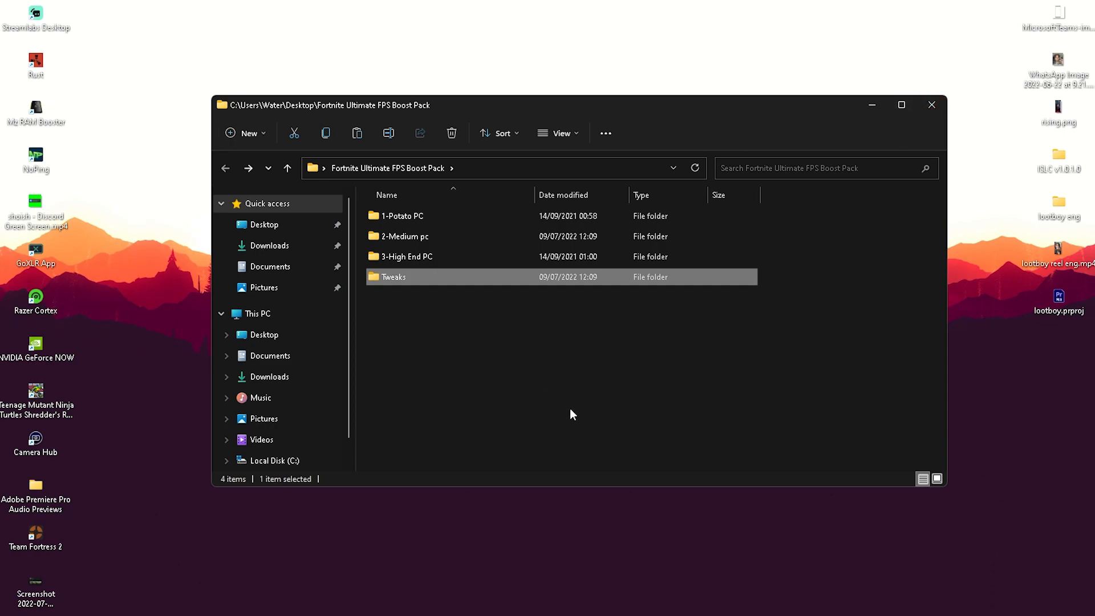